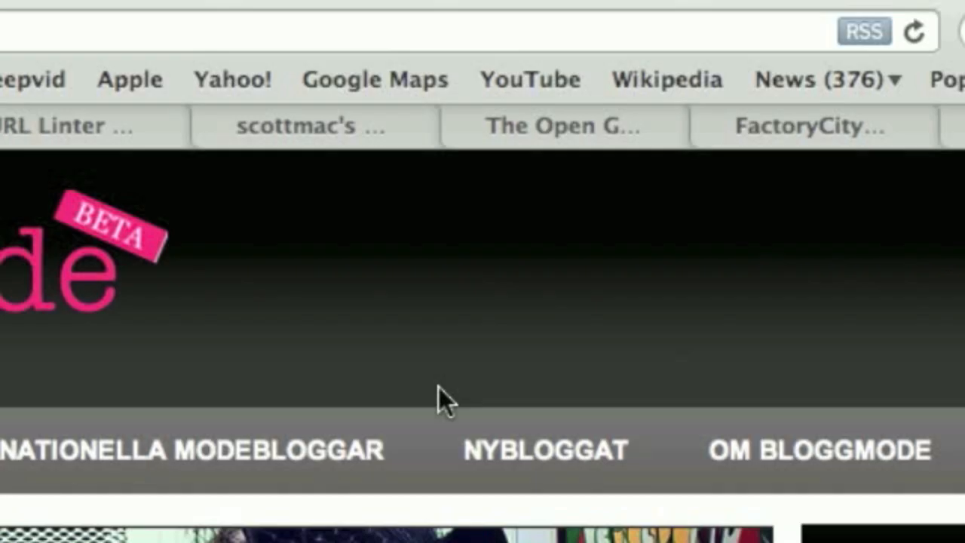
- Switch through the Safari tabs and land back on the Bloggmode fashion-blog page
scroll(down, 3)
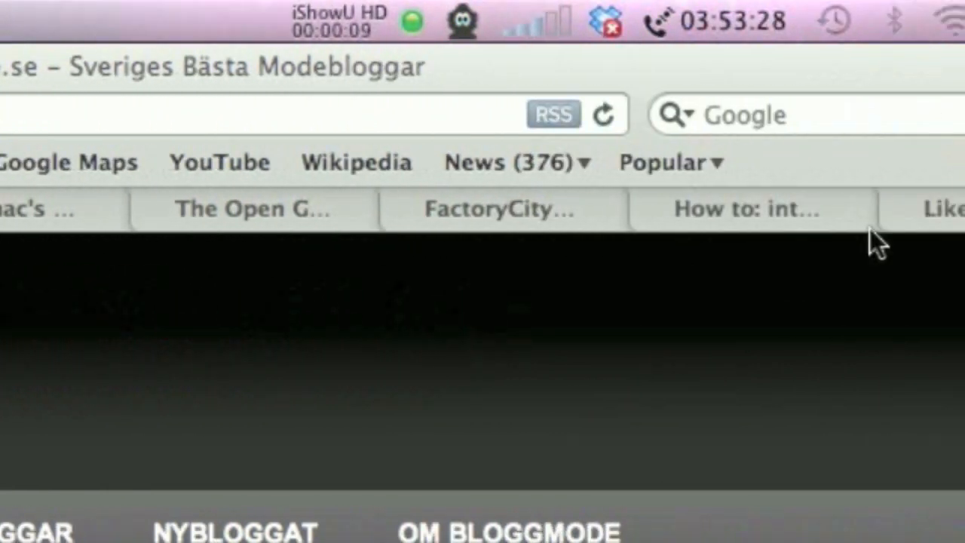
click(498, 208)
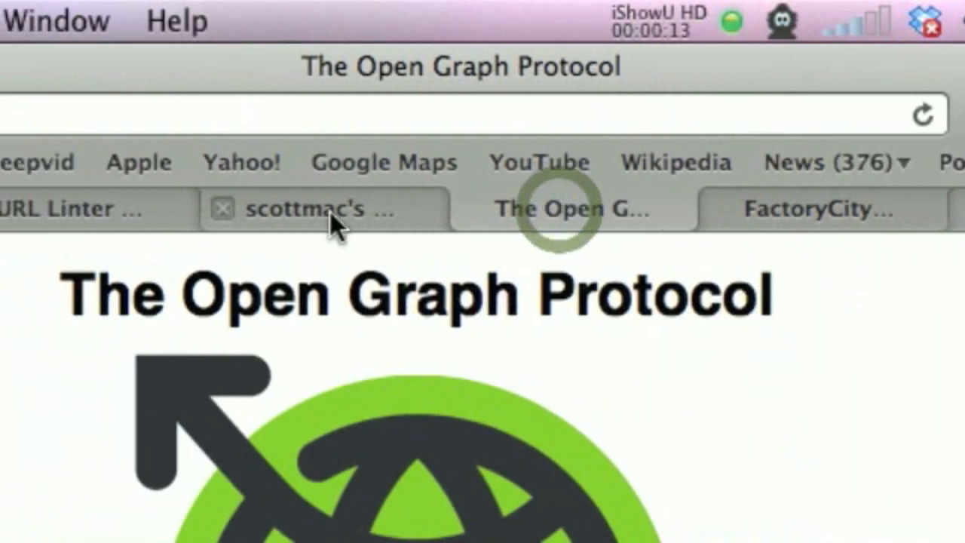
click(309, 208)
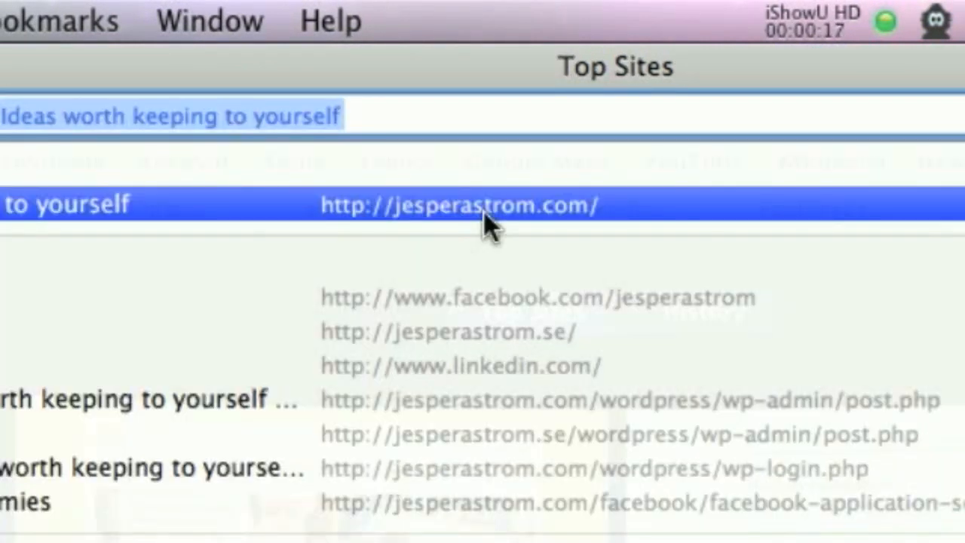
click(460, 205)
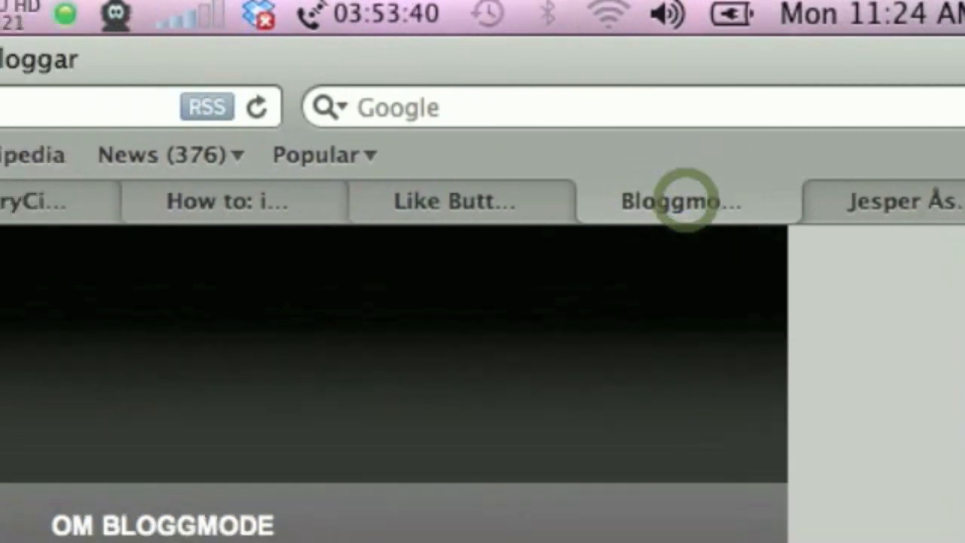
scroll(down, 3)
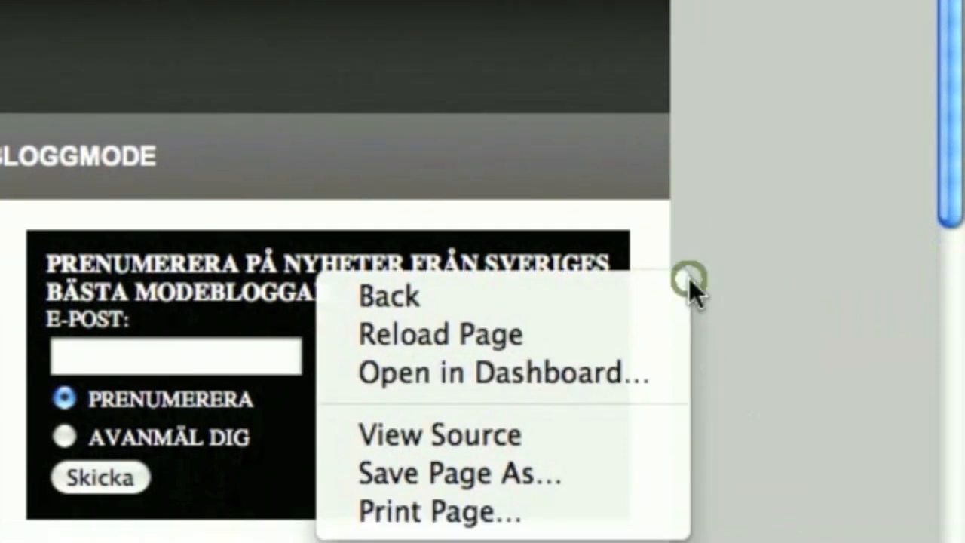
- View the blog page's HTML source and scroll to the hidden adsttnmq1 spam-link block
click(440, 434)
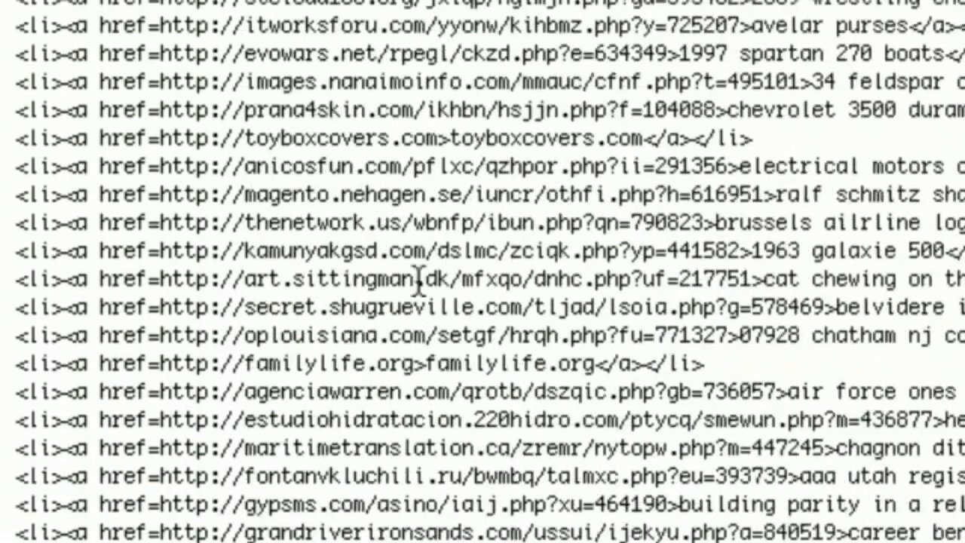
scroll(down, 3)
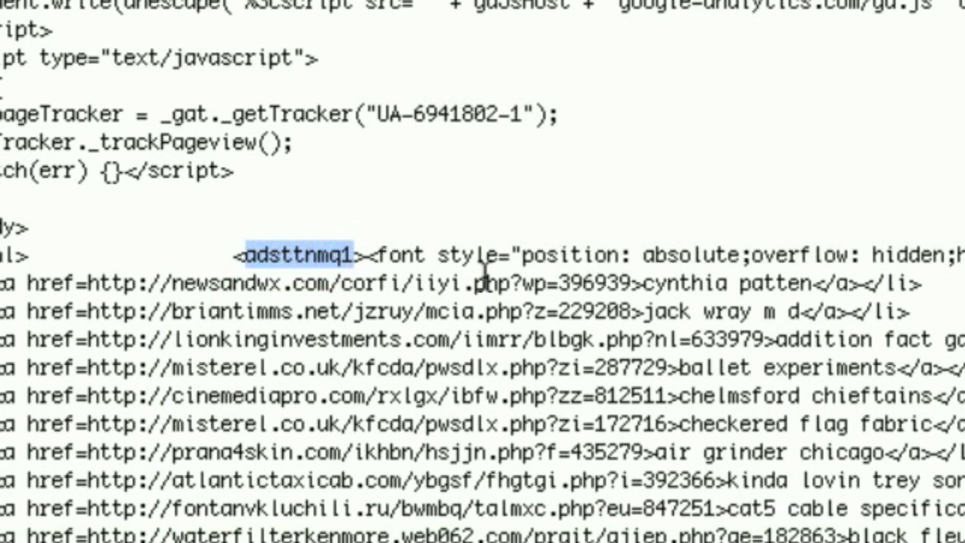
scroll(down, 3)
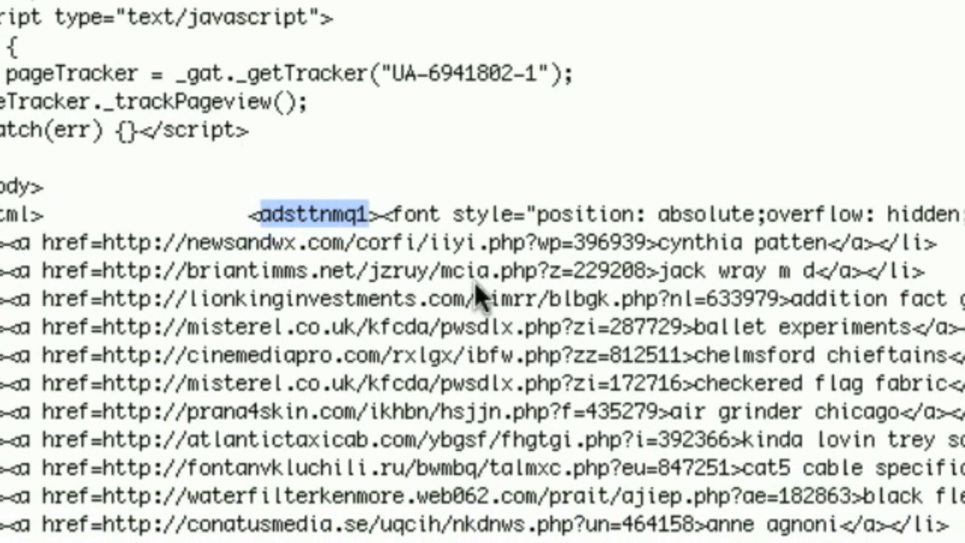
scroll(down, 3)
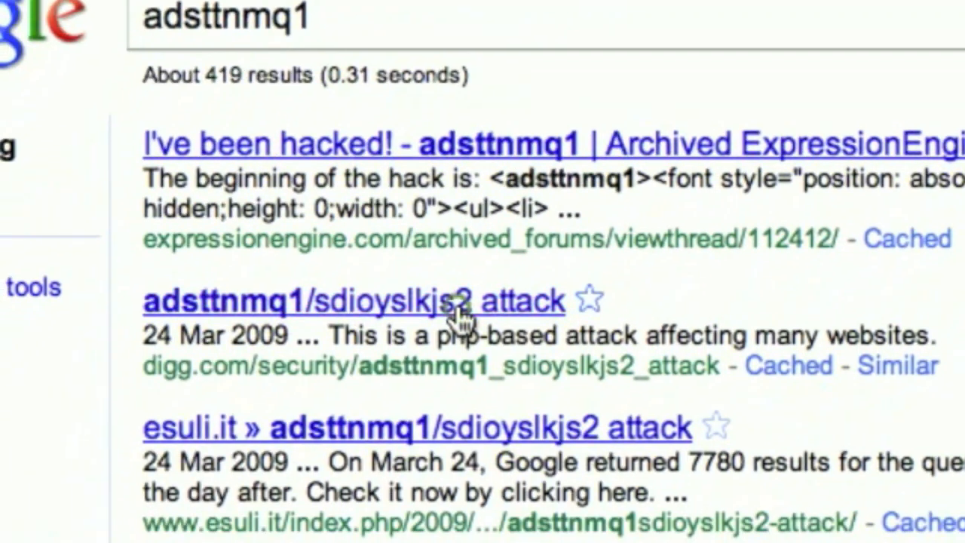
- From the Google results for adsttnmq1, read the esuli.it write-up of the attack
scroll(down, 3)
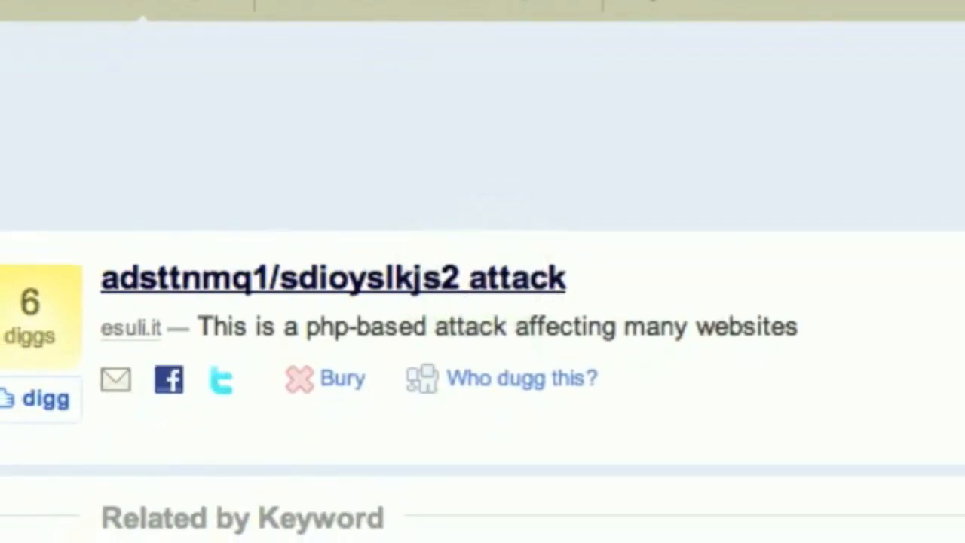
click(332, 278)
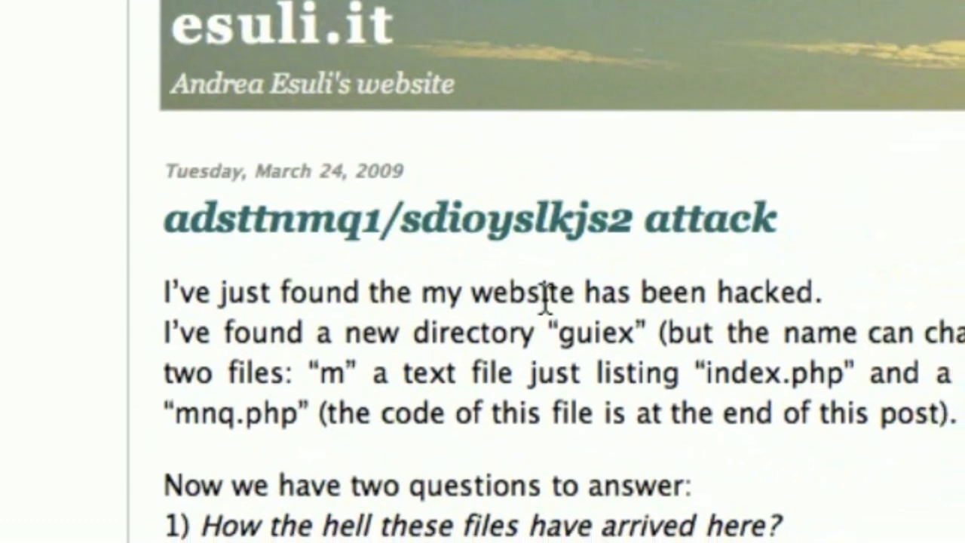
scroll(down, 3)
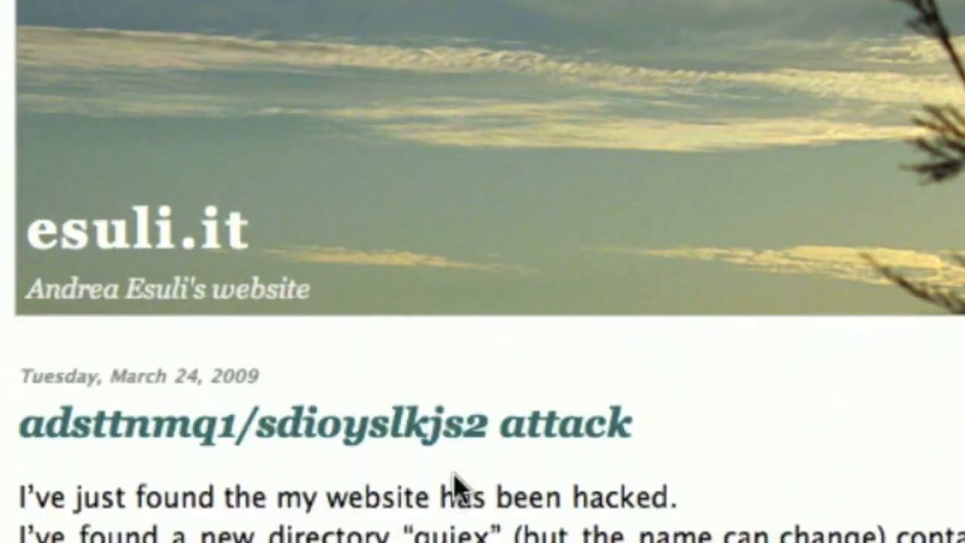
scroll(down, 3)
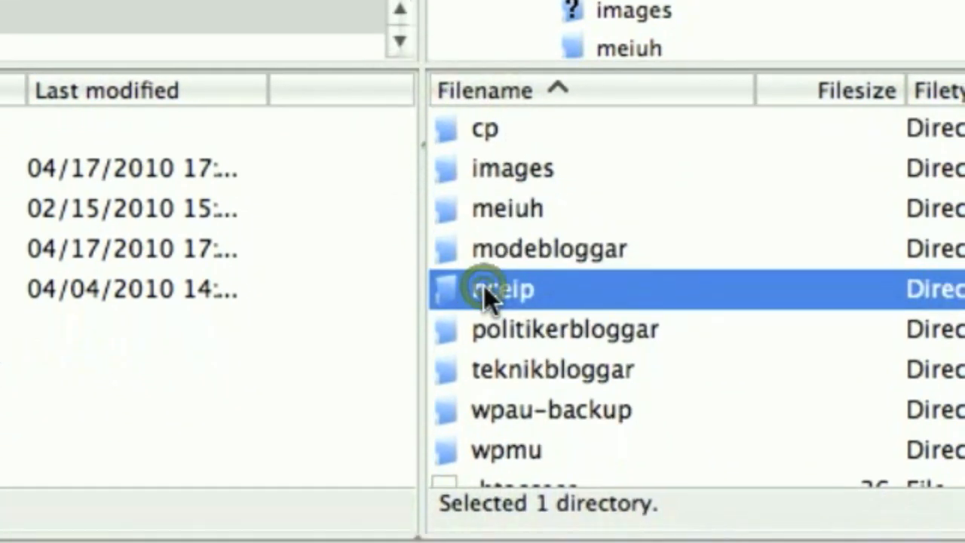
- Enter the site's server folder and delete the suspicious meiuh directory
double_click(504, 290)
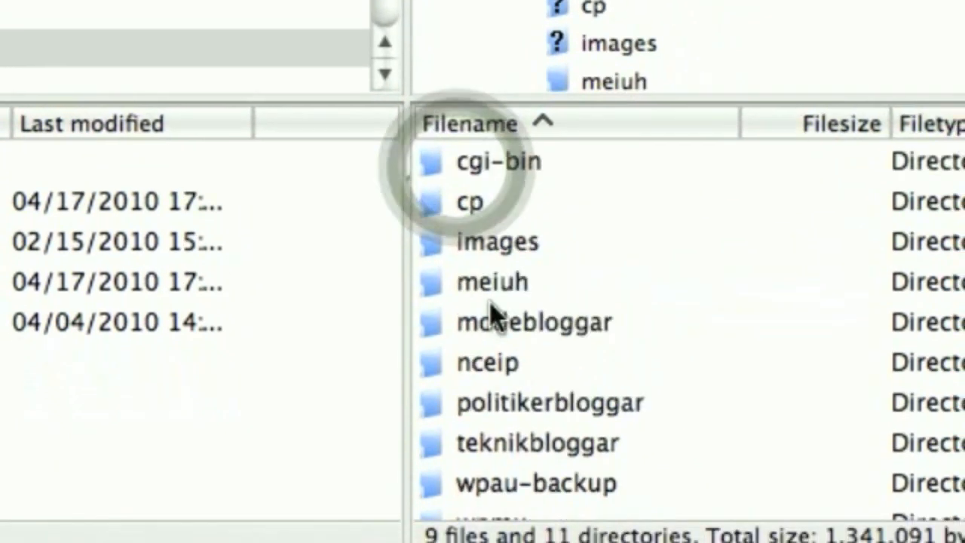
scroll(down, 3)
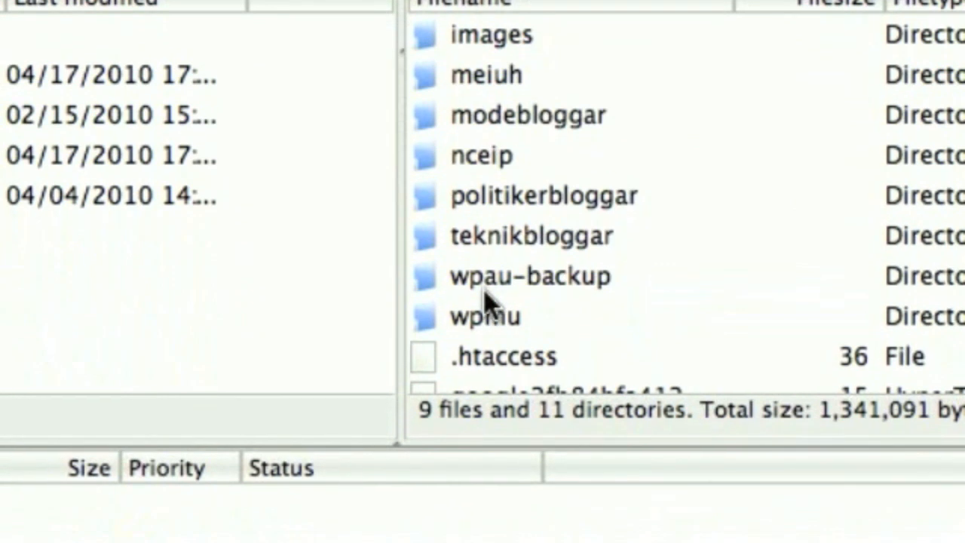
click(483, 271)
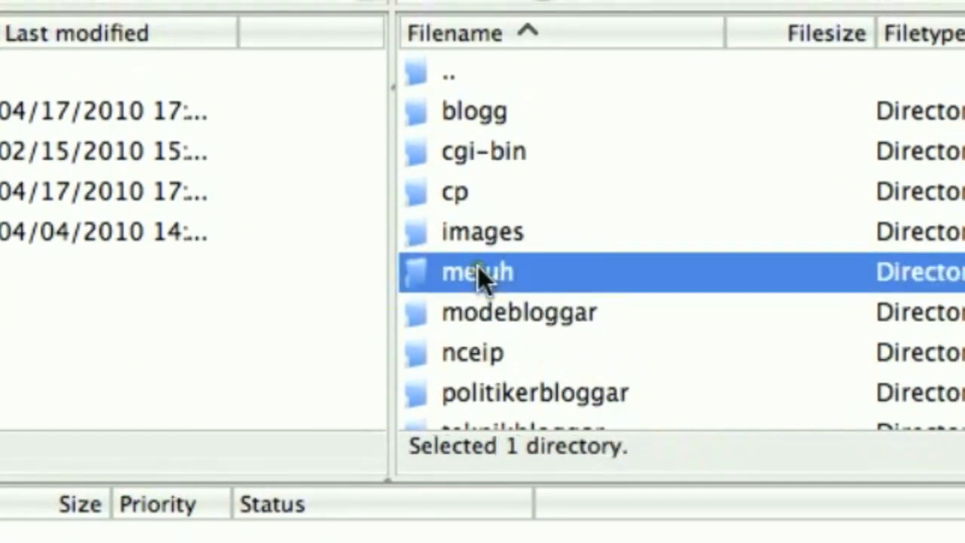
right_click(475, 271)
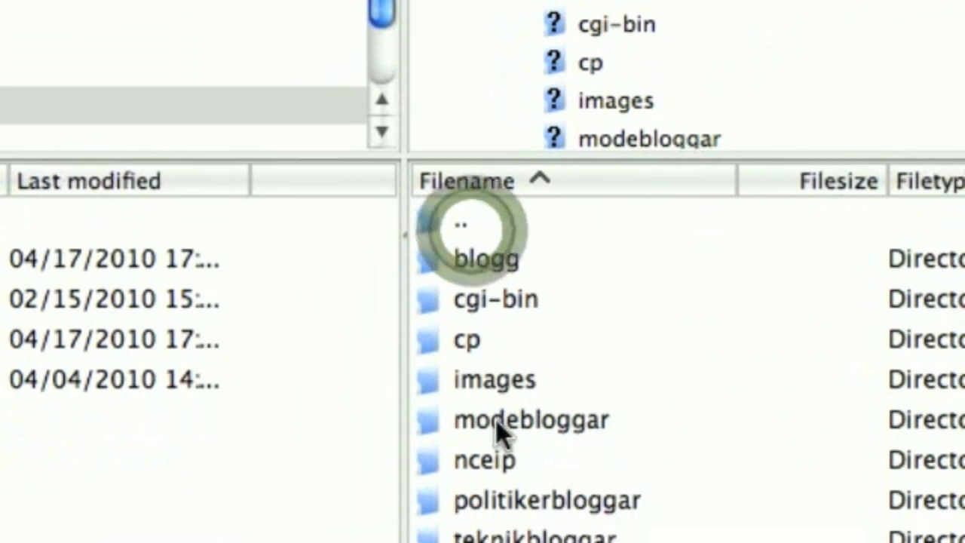
- Delete the nceip directory as well, then select the site's index.php file
right_click(485, 462)
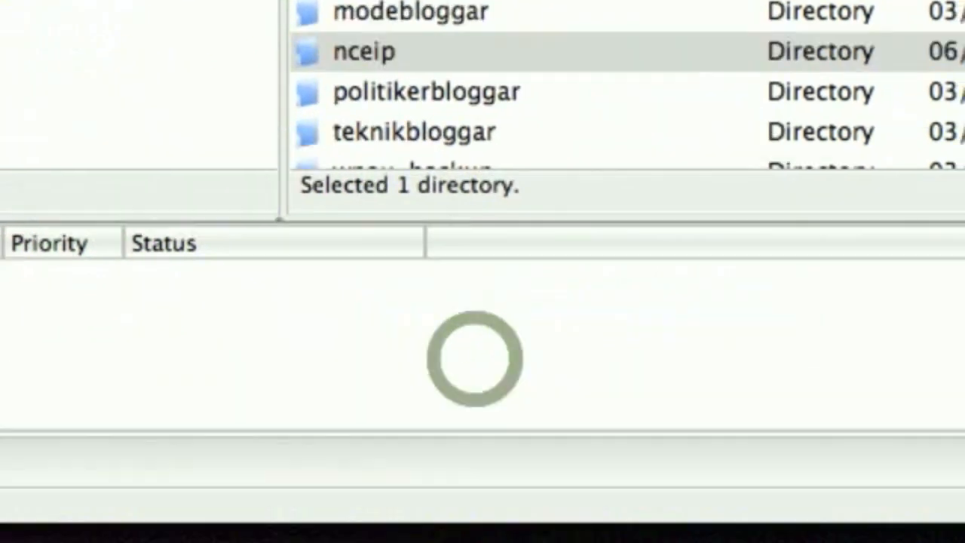
double_click(362, 52)
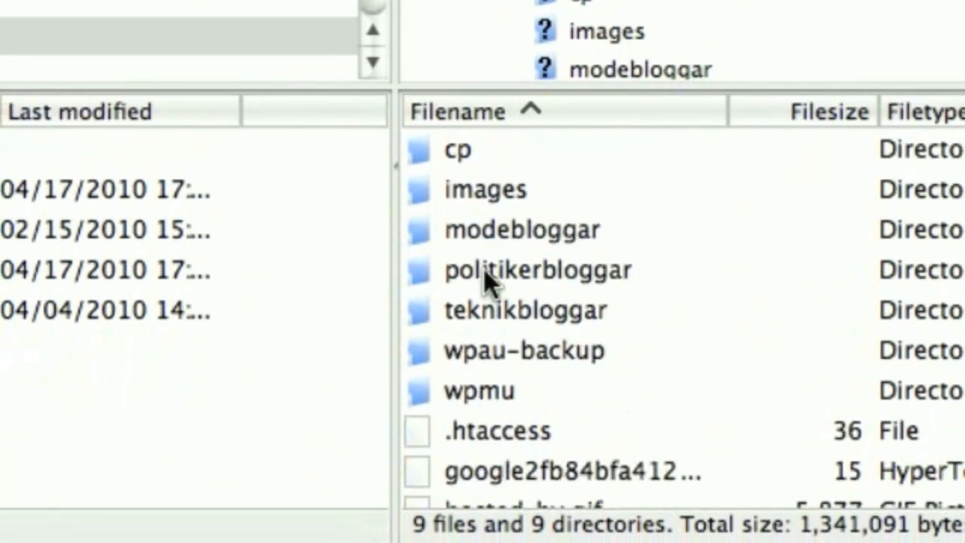
scroll(down, 3)
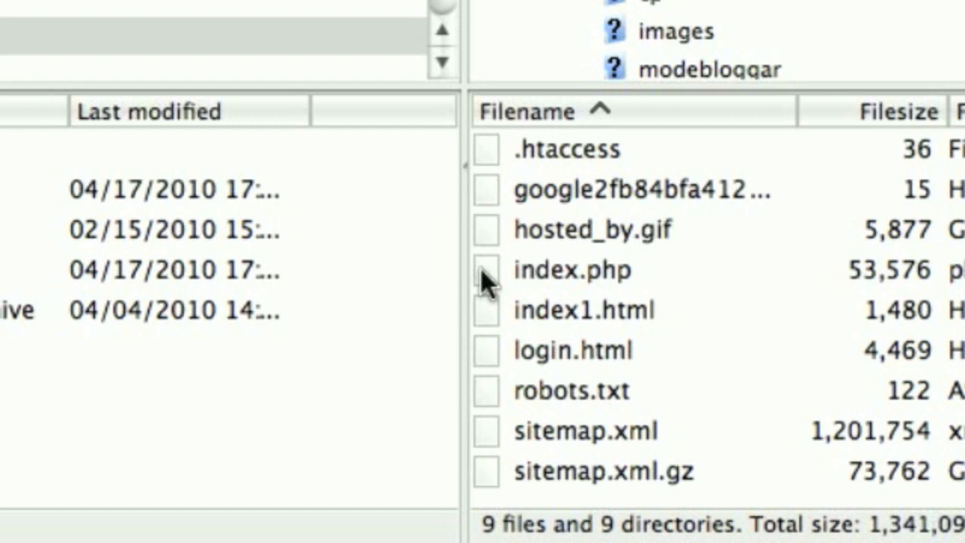
click(573, 270)
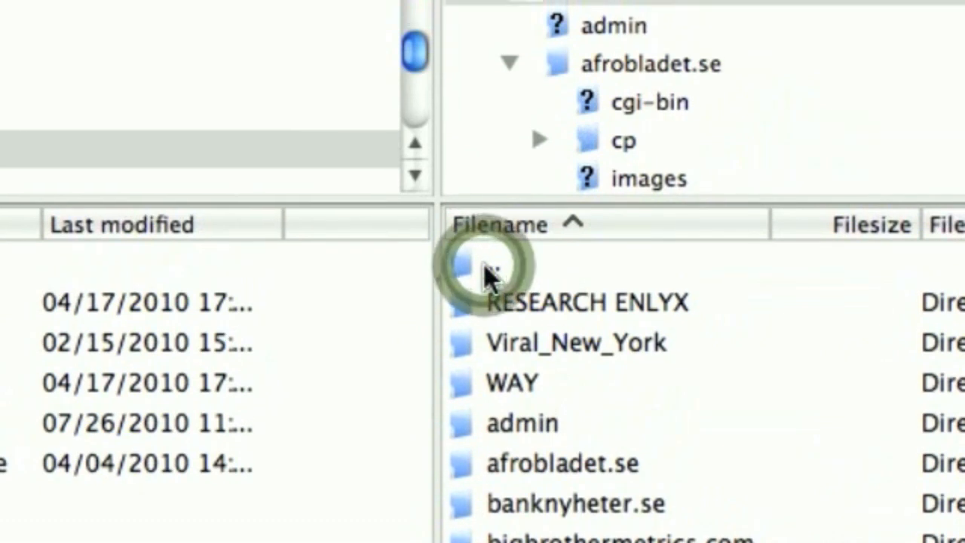
- Bring up the file permissions dialog for the bloggmode.se directory
right_click(490, 290)
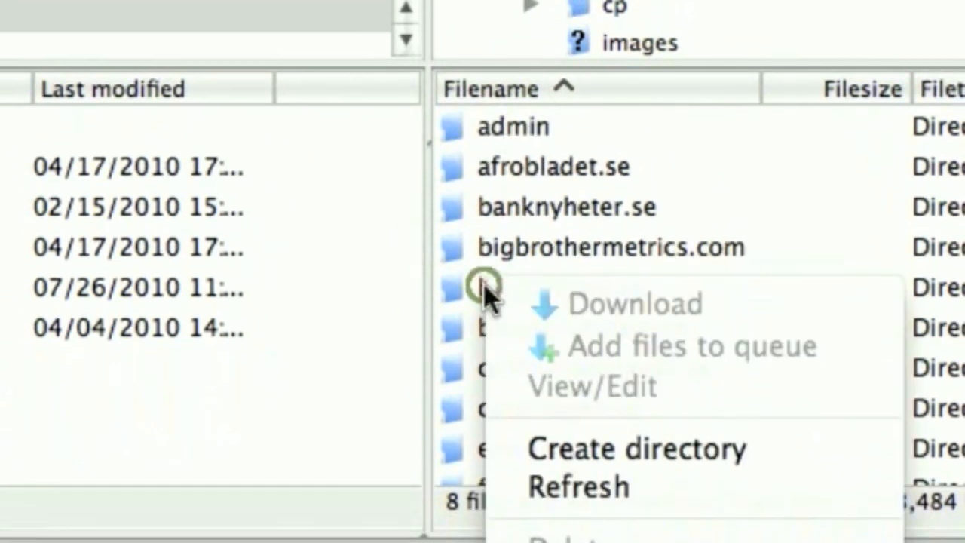
click(490, 286)
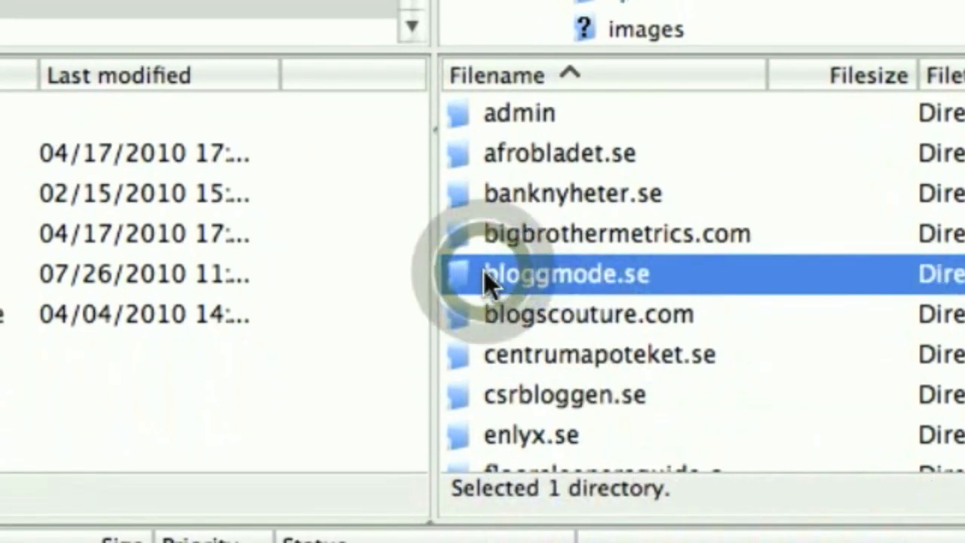
right_click(560, 273)
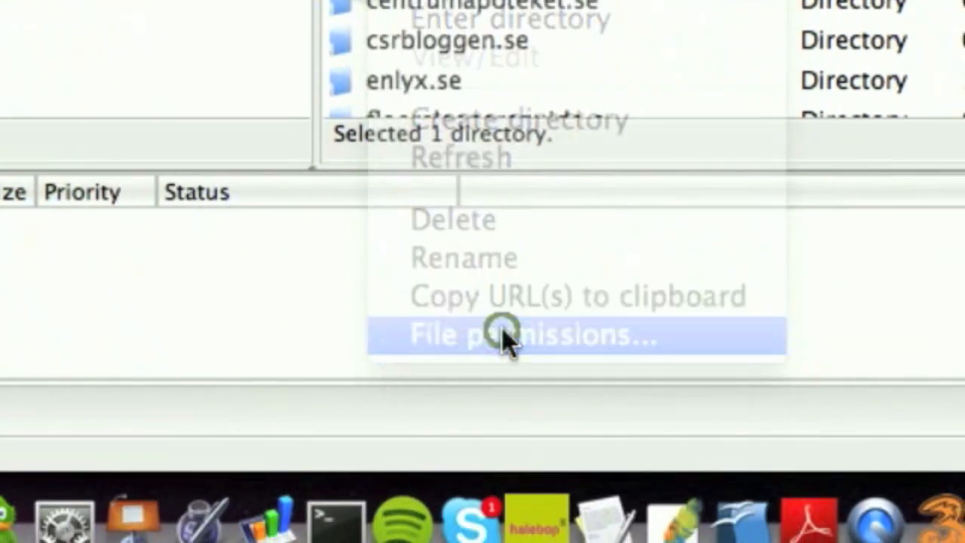
click(528, 335)
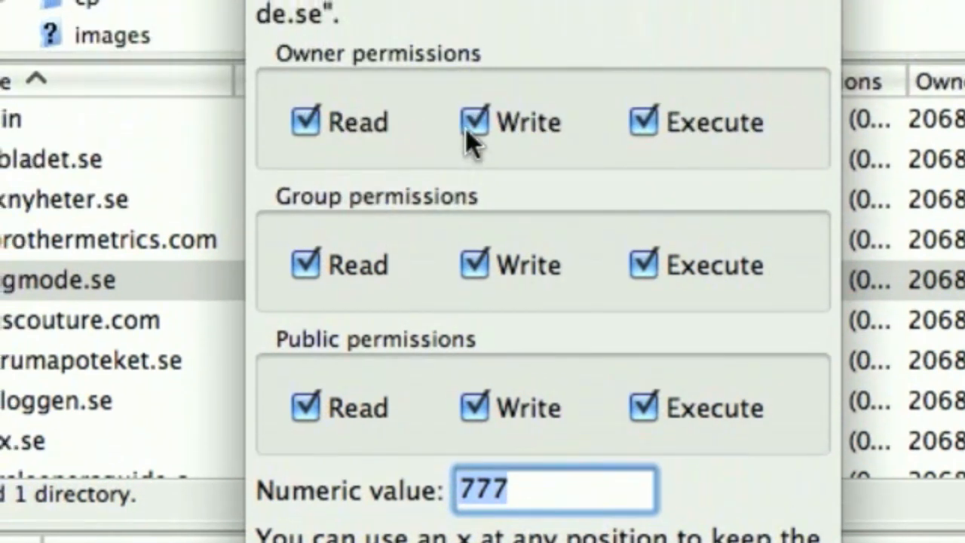
- Untick write and execute boxes so bloggmode.se's permissions become 644, and confirm
click(475, 122)
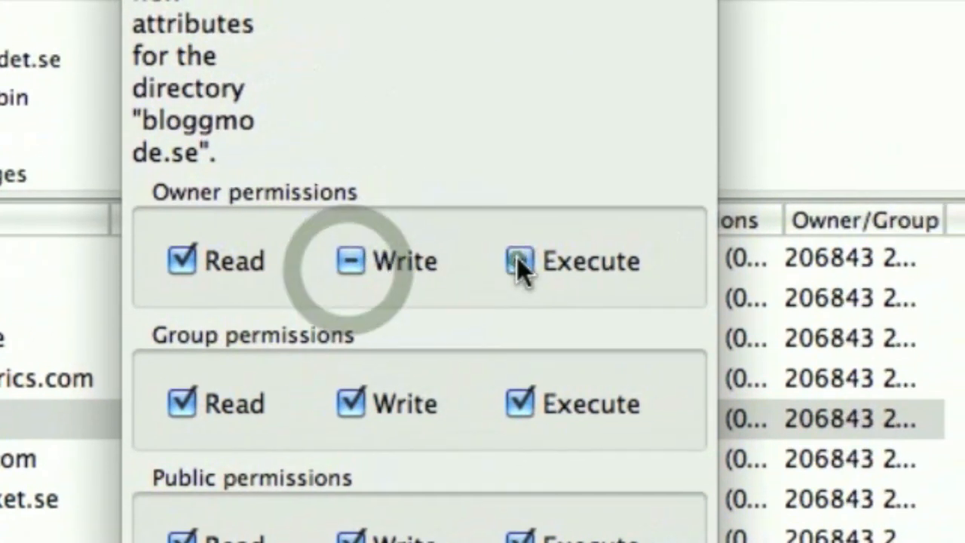
click(519, 259)
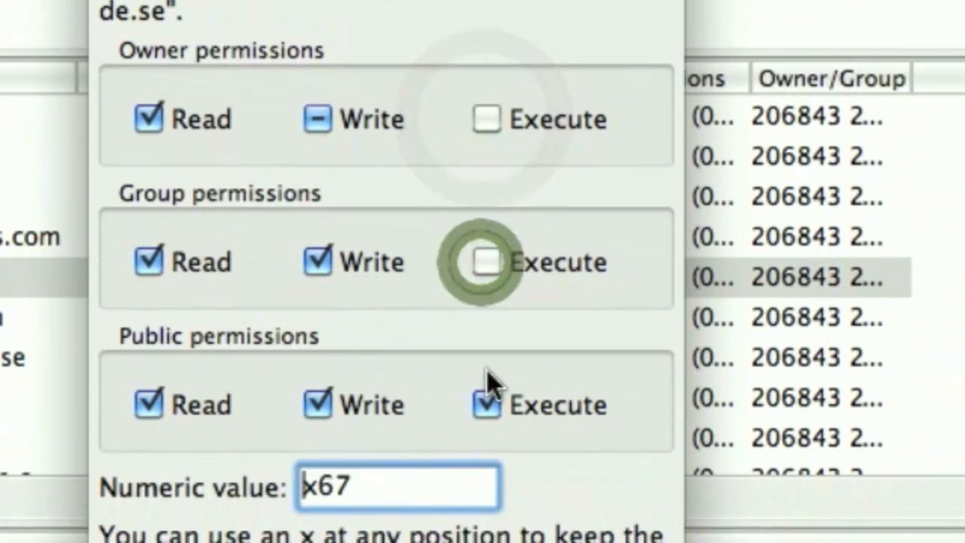
click(480, 404)
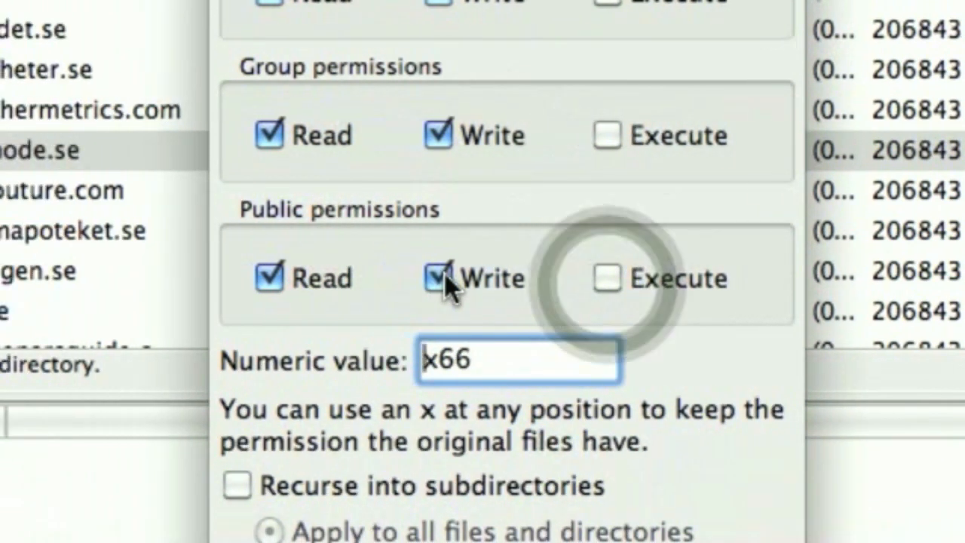
click(437, 277)
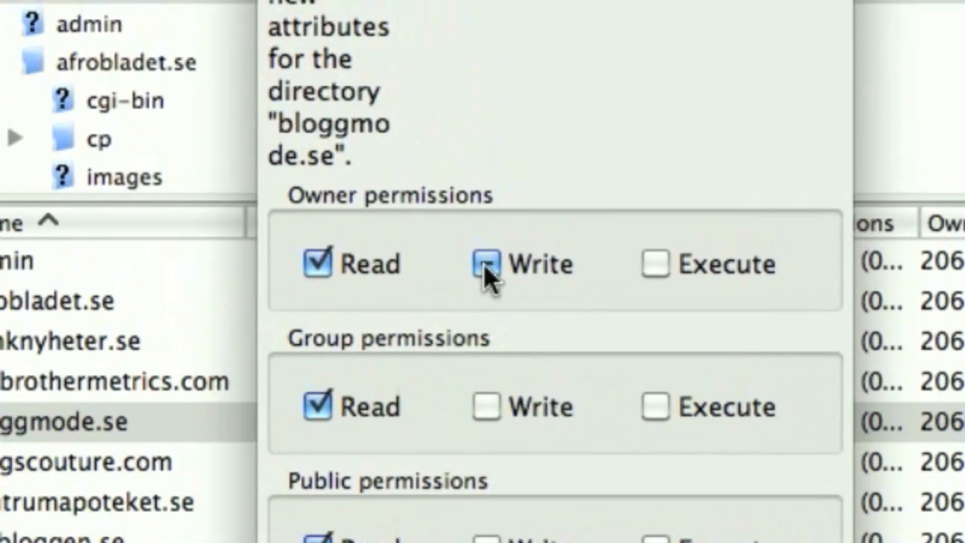
click(486, 263)
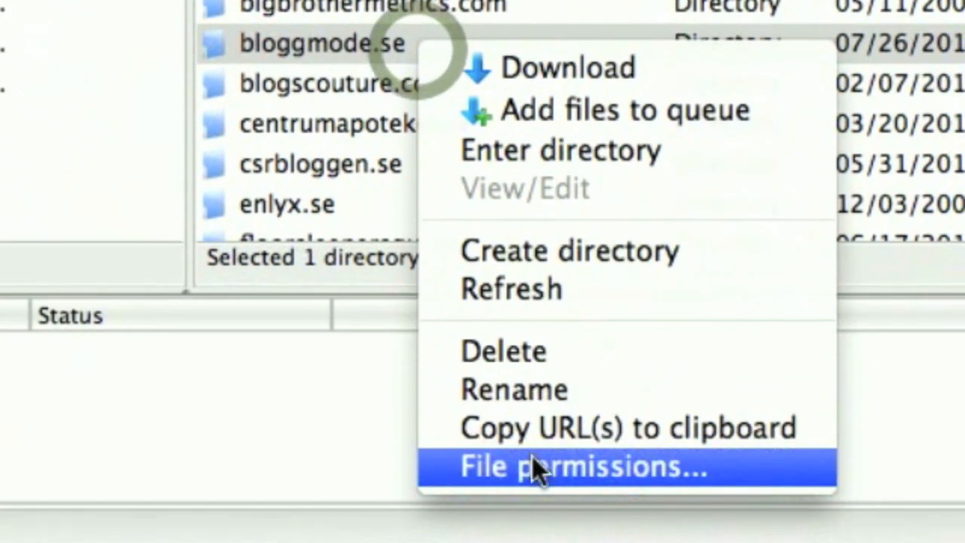
click(572, 466)
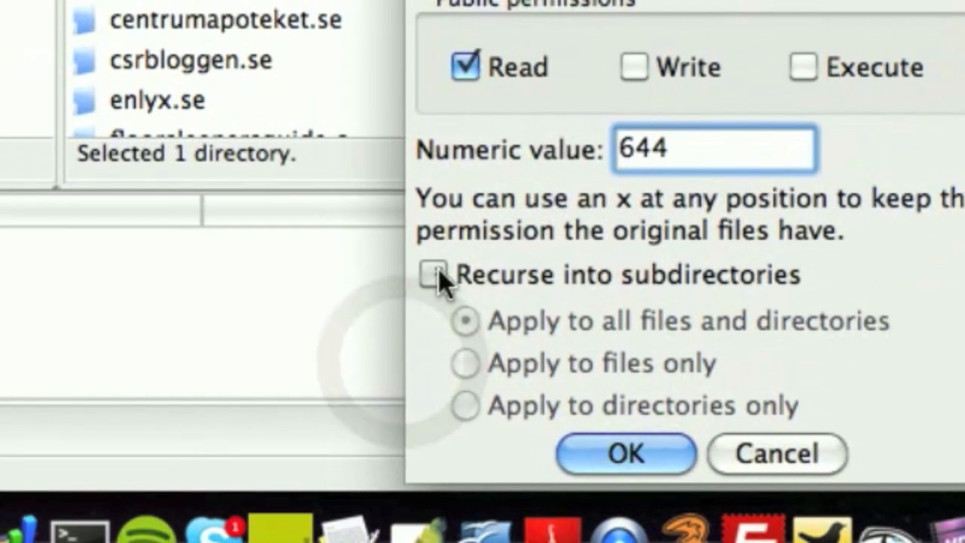
click(624, 453)
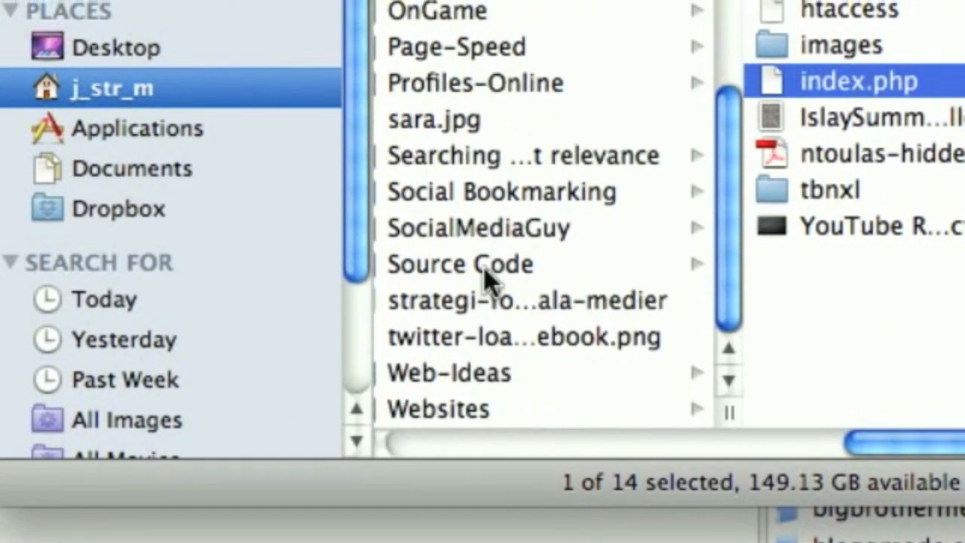
- Open the local index.php from Finder in the code editor
click(437, 407)
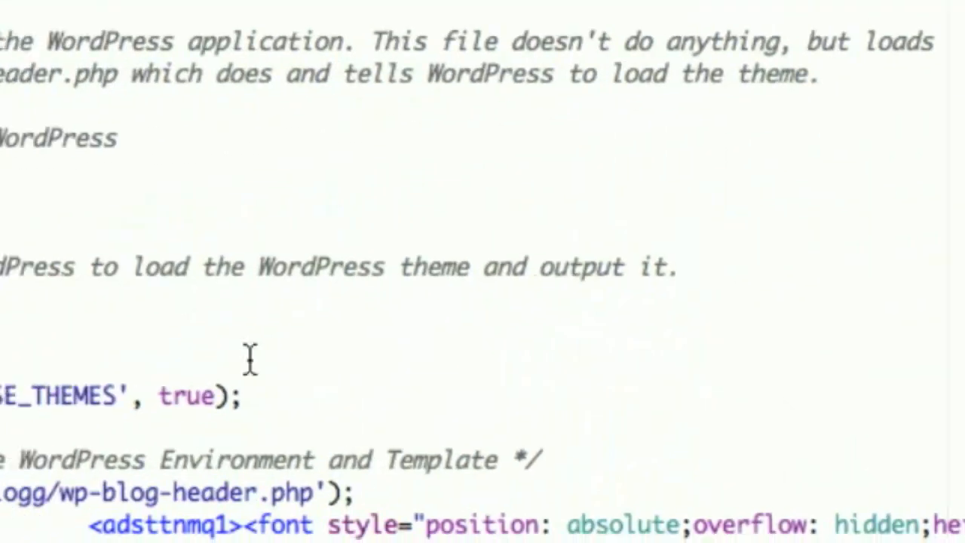
- Scroll index.php past the require line to the injected adsttnmq1 spam-link block for removal
scroll(down, 3)
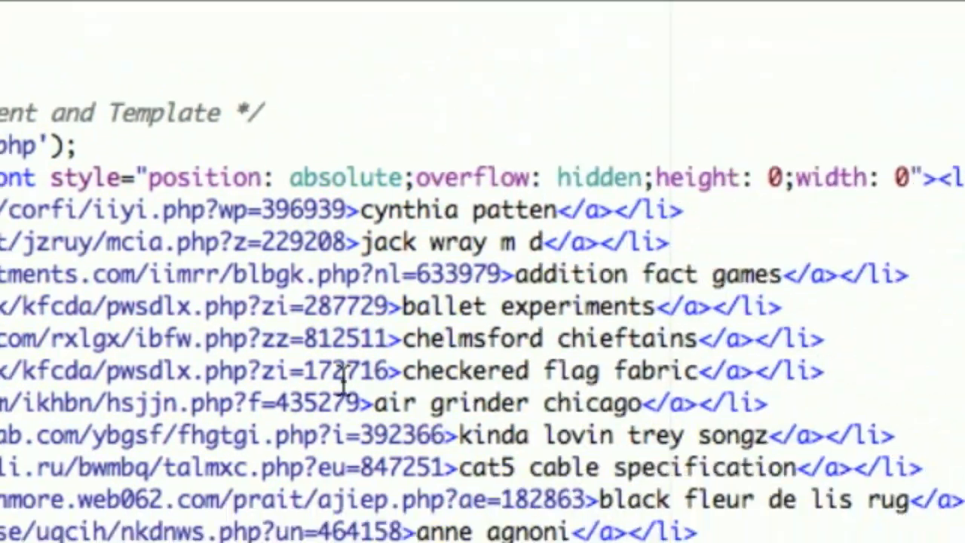
scroll(down, 3)
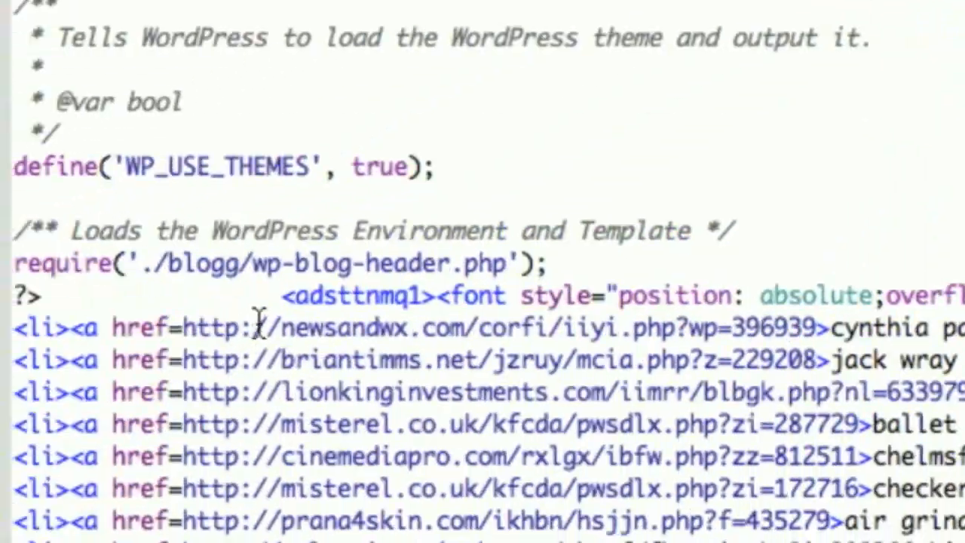
scroll(down, 3)
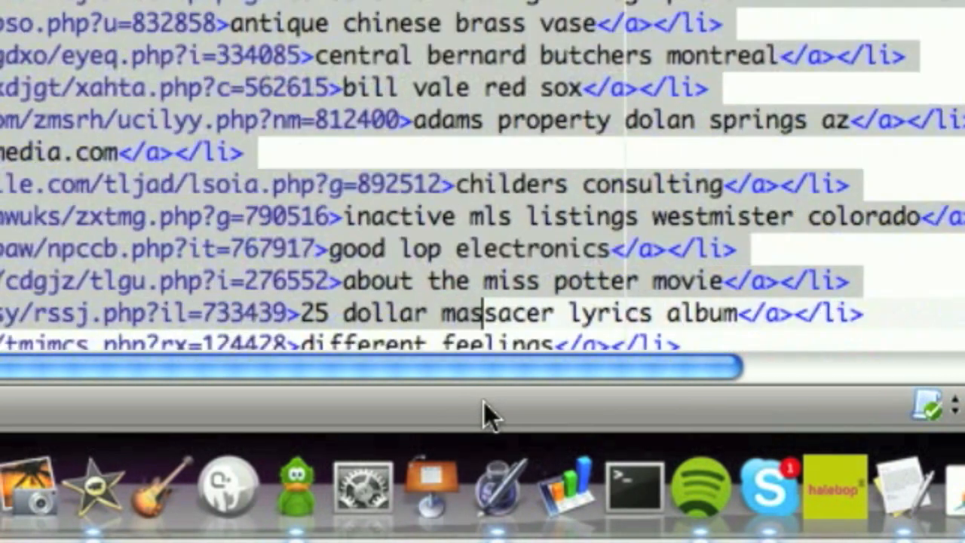
scroll(down, 3)
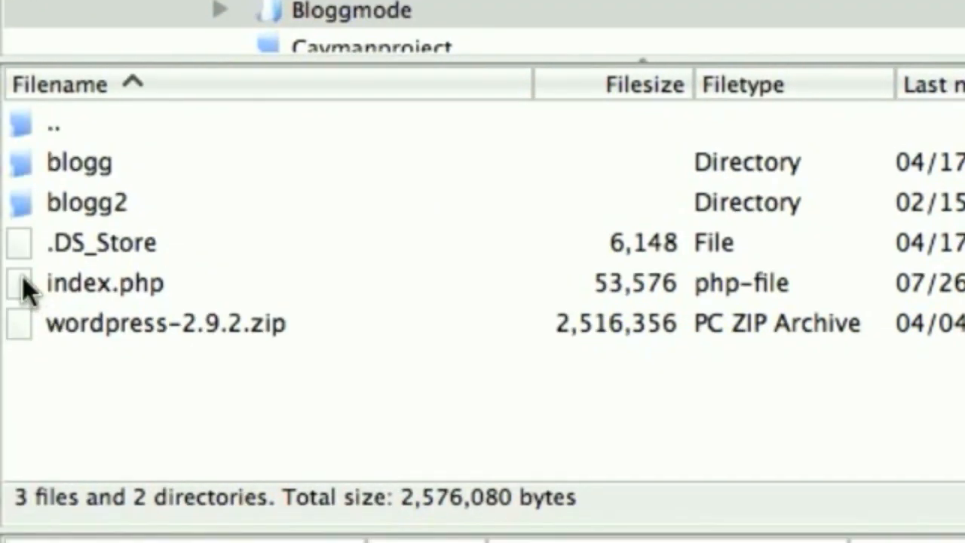
- Select the cleaned index.php in the local pane to upload it over the server copy
click(105, 284)
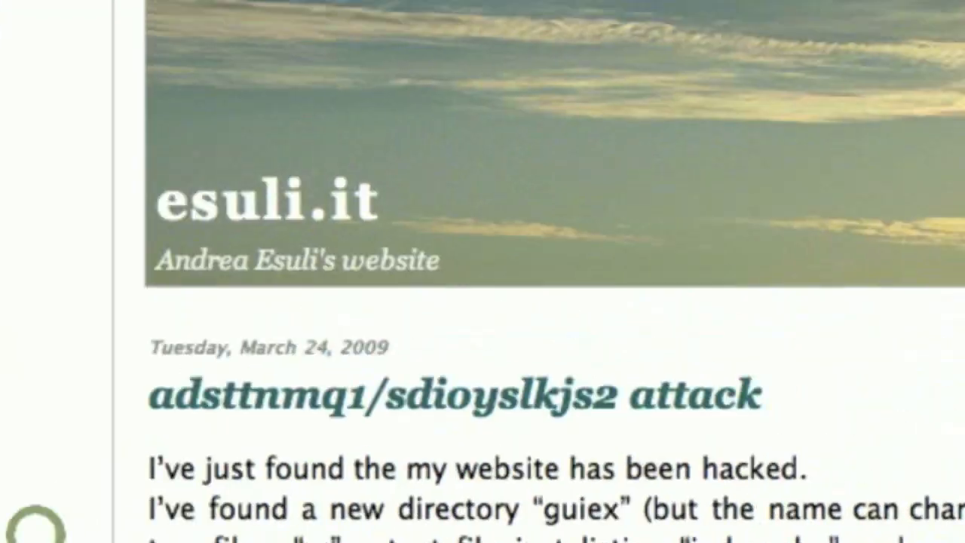
- Switch Safari to the Bloggmode tab to show the cleaned site
click(389, 142)
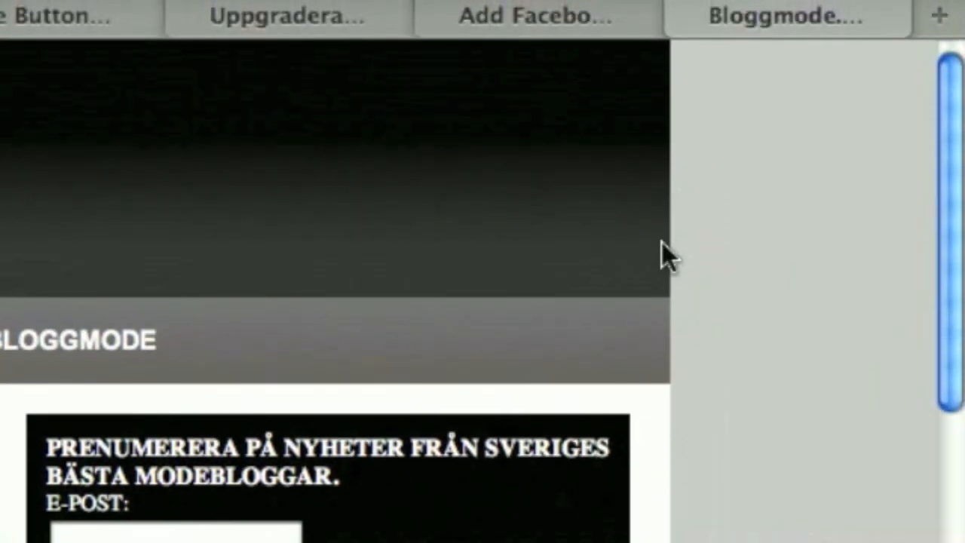
right_click(666, 256)
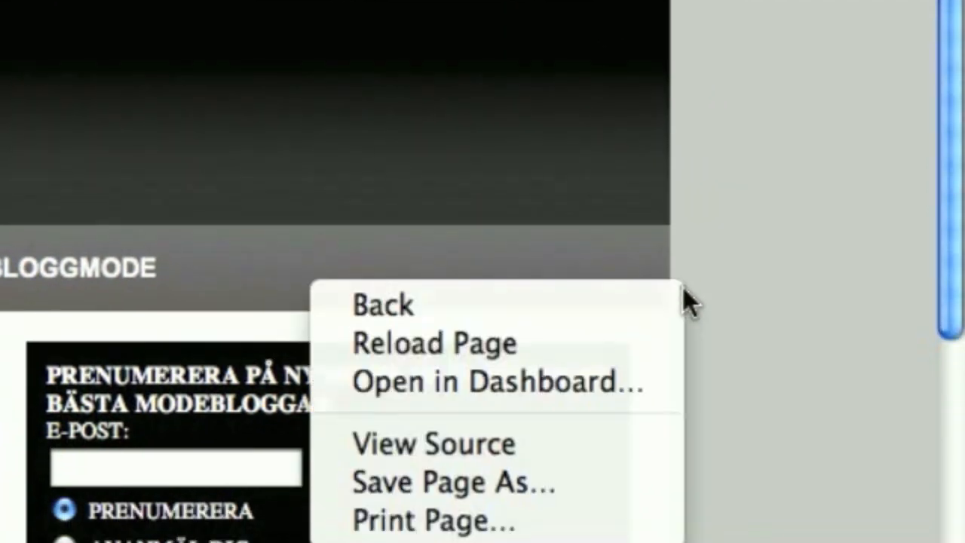
click(432, 443)
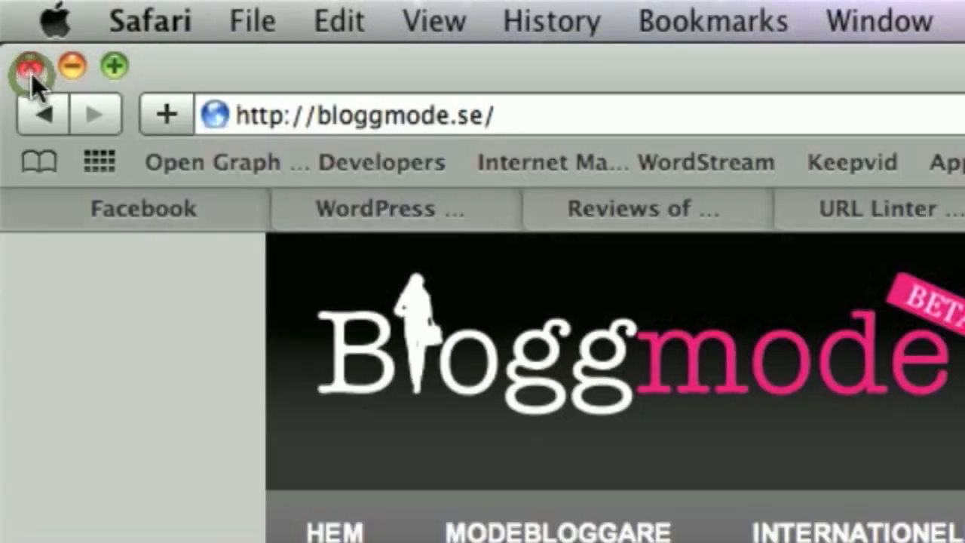
scroll(down, 3)
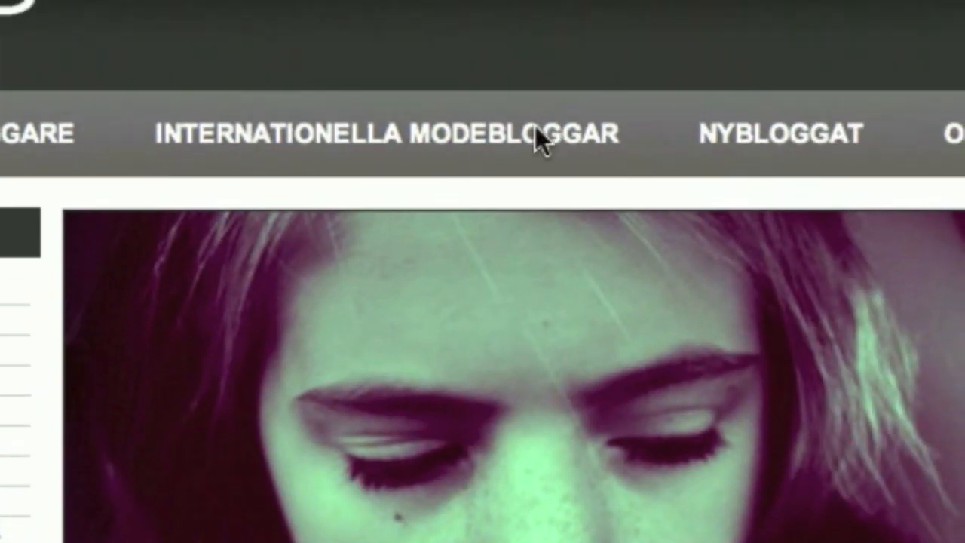